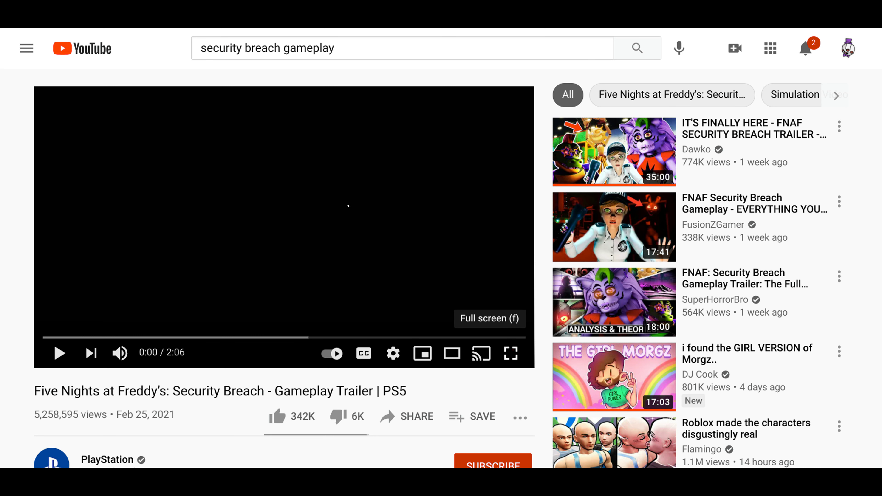
{"action": "mouse_move", "coordinate": [394, 233]}
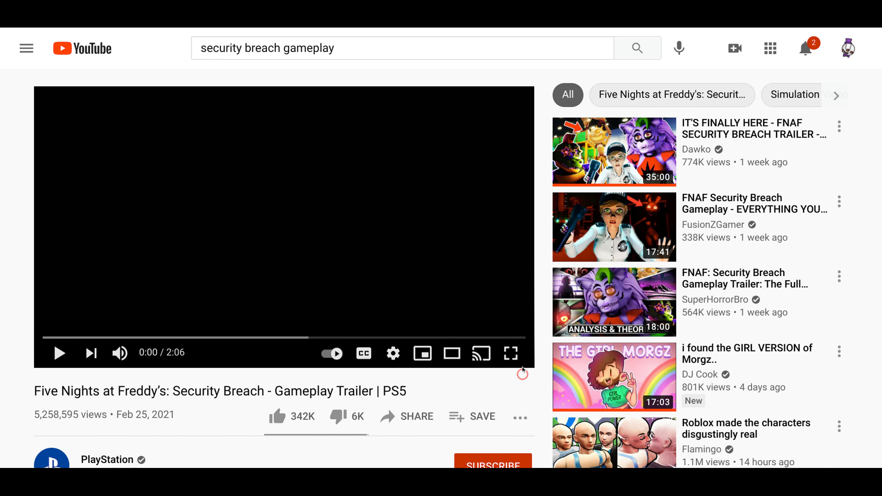
- Watch the trailer fullscreen through its first minute, paused at 1:04 of 2:06
{"action": "left_click", "coordinate": [509, 353]}
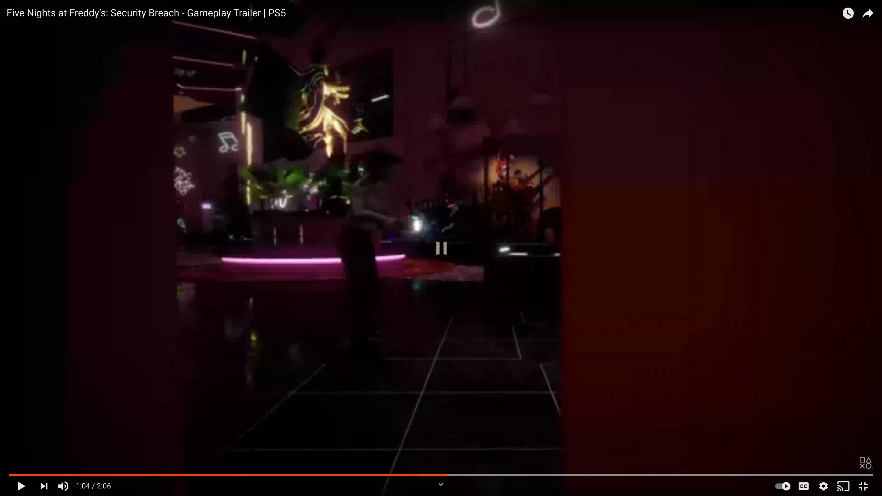
- Resume from 1:04 and pause again at 1:13 of 2:06
{"action": "left_click", "coordinate": [440, 248]}
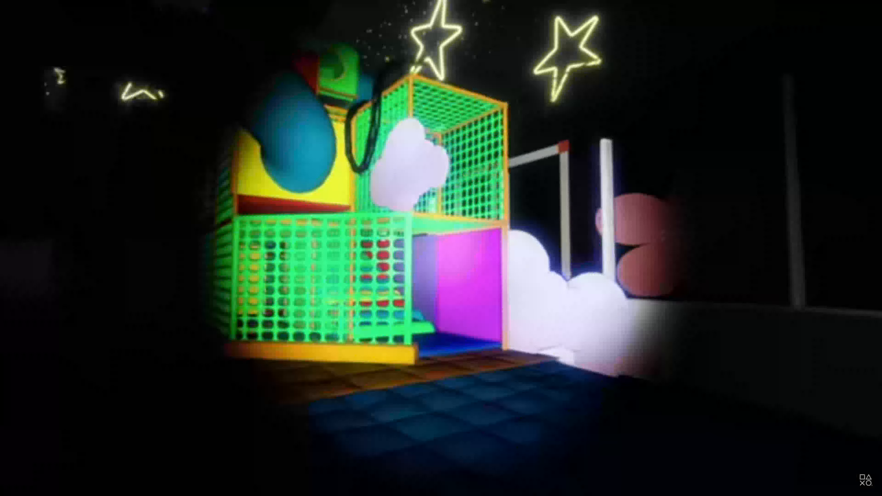
{"action": "left_click", "coordinate": [441, 248]}
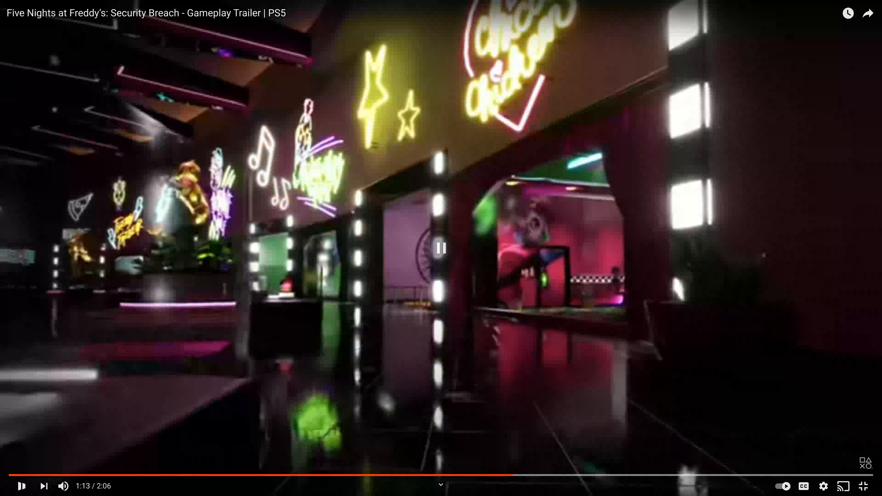
- Continue playback from 1:13 toward the 1:39 mark
{"action": "left_click", "coordinate": [441, 248]}
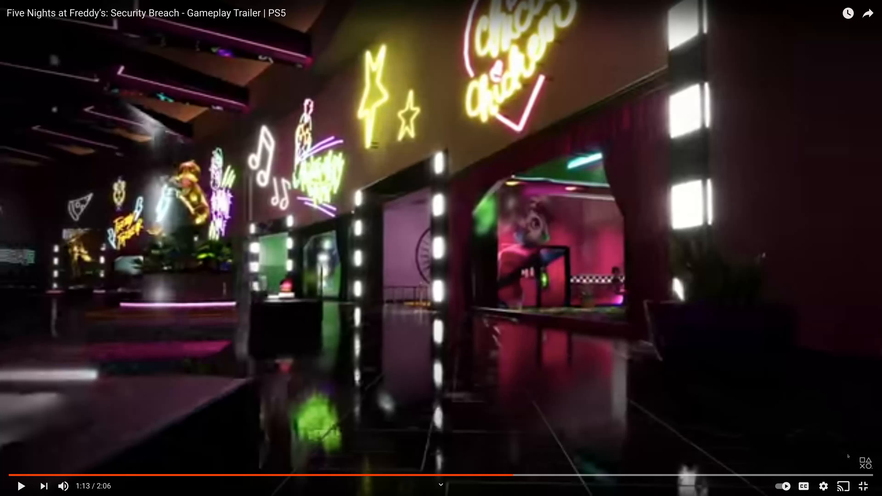
{"action": "mouse_move", "coordinate": [446, 198]}
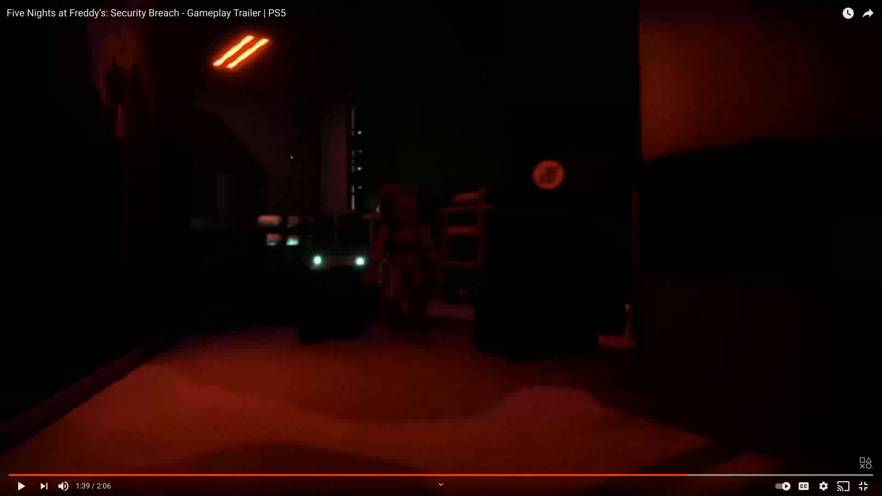
{"action": "mouse_move", "coordinate": [785, 110]}
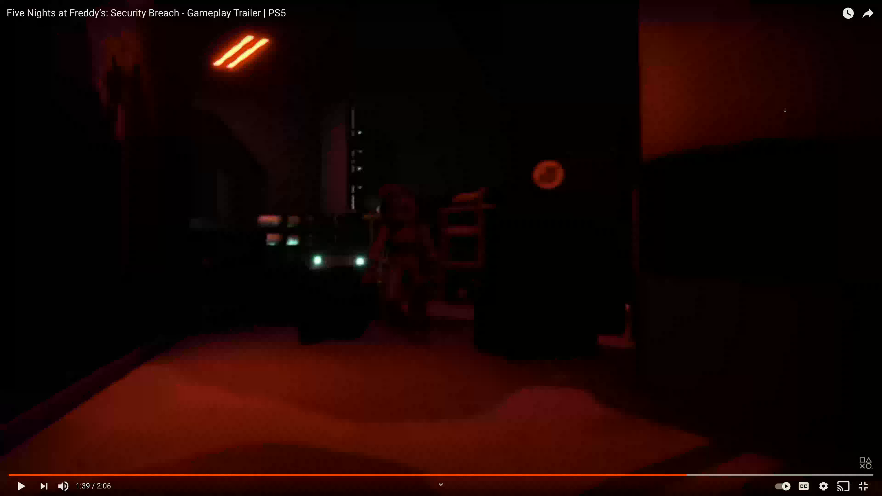
{"action": "mouse_move", "coordinate": [382, 95]}
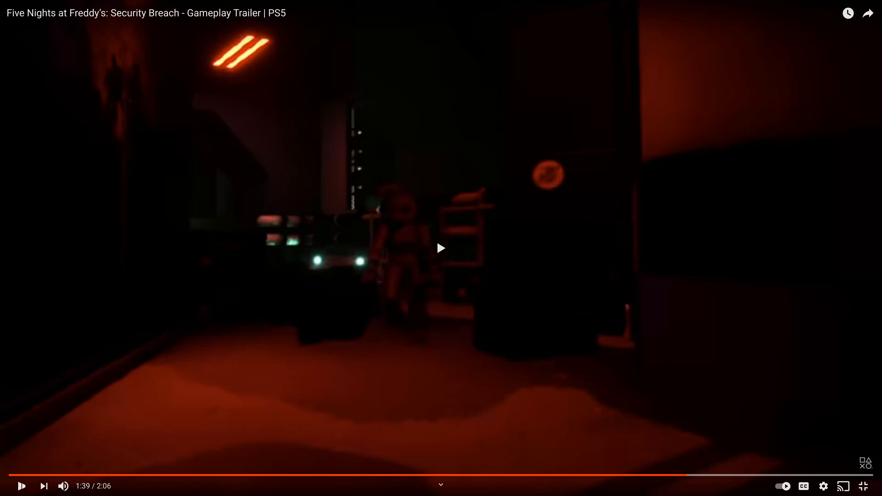
- Play from 1:39 to the 2:06 end and cancel Up Next autoplay, leaving the suggestions end screen
{"action": "left_click", "coordinate": [22, 486]}
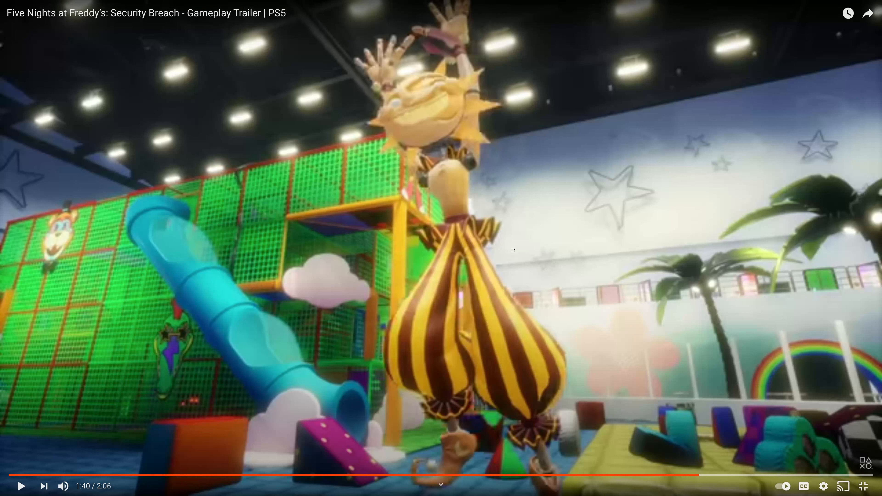
{"action": "mouse_move", "coordinate": [300, 83]}
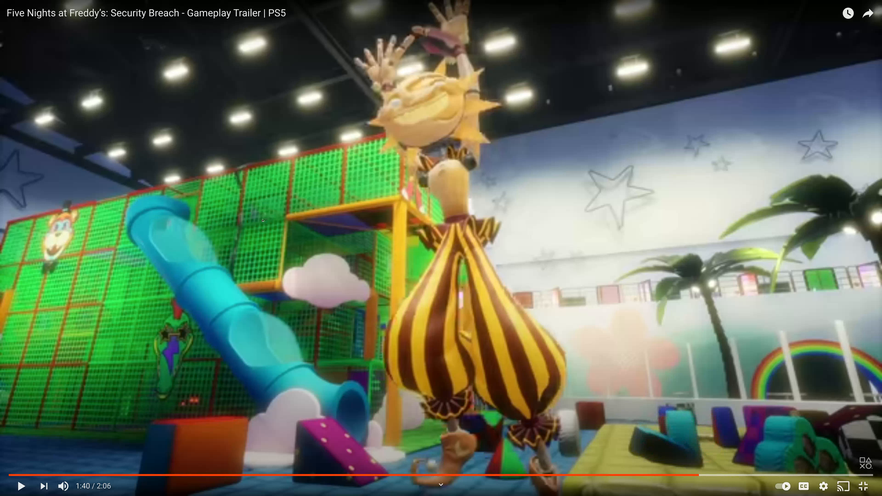
{"action": "mouse_move", "coordinate": [511, 183]}
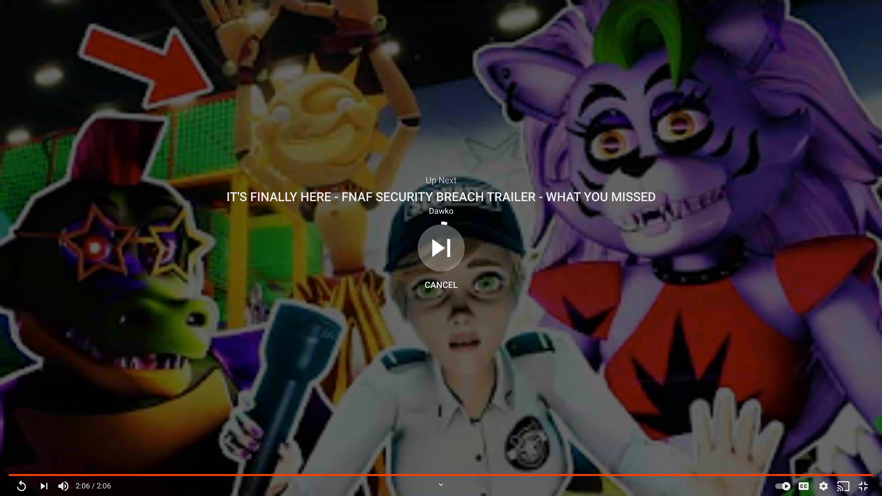
{"action": "left_click", "coordinate": [441, 285]}
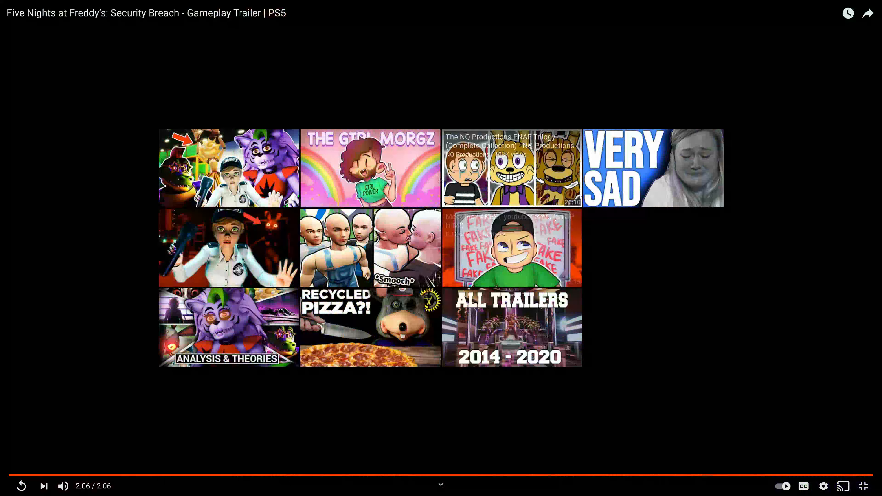